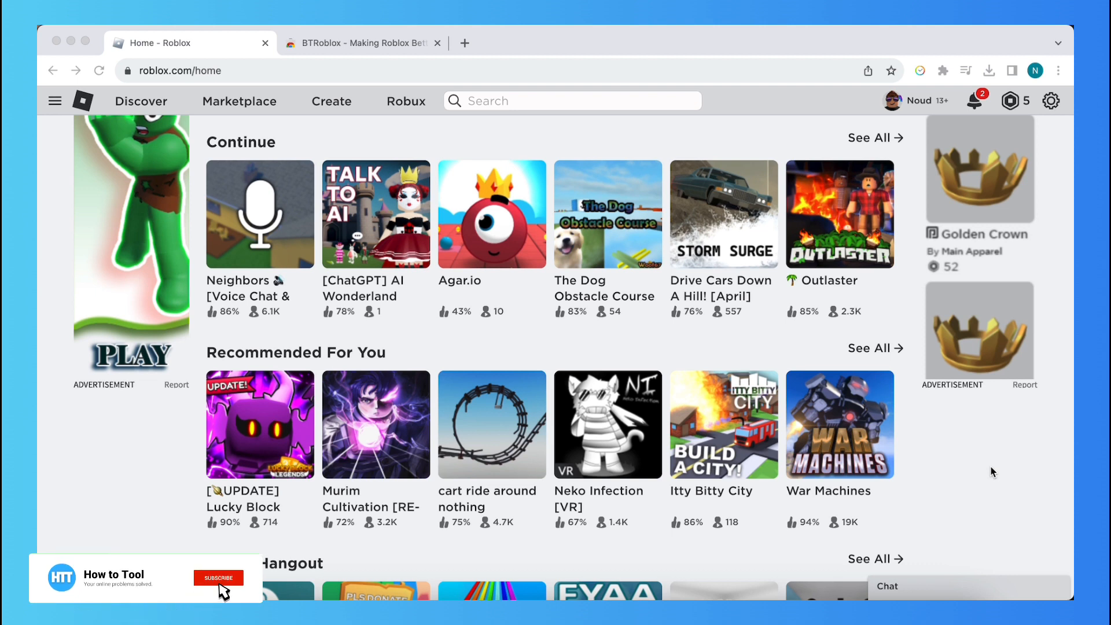
Switch to the BTRoblox Chrome Web Store listing and select the extension title.
left_click(218, 577)
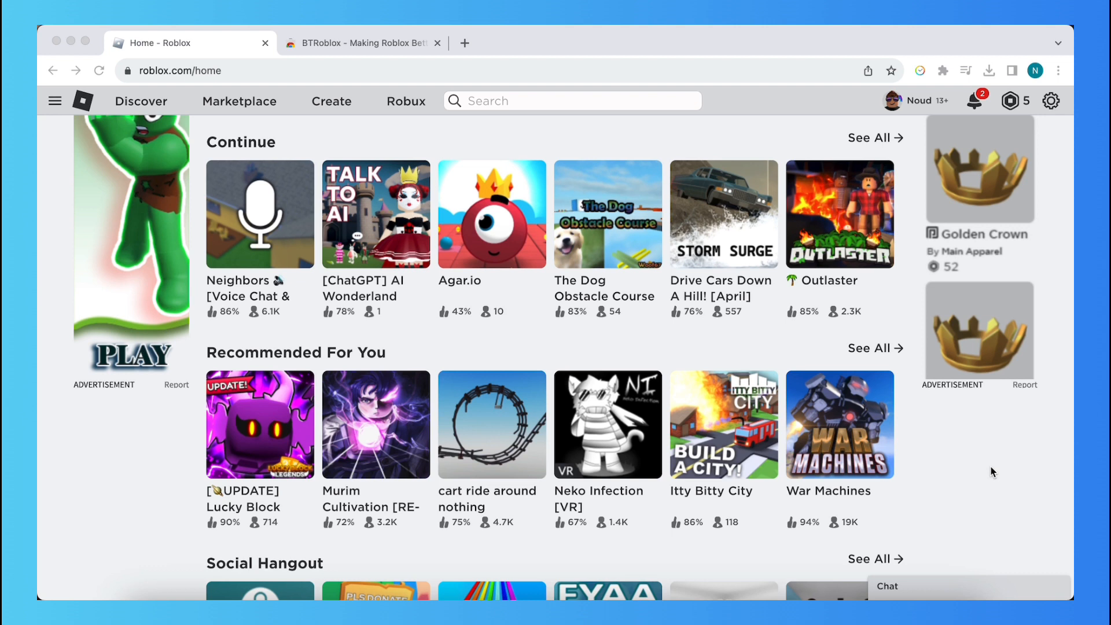
mouse_move(628, 298)
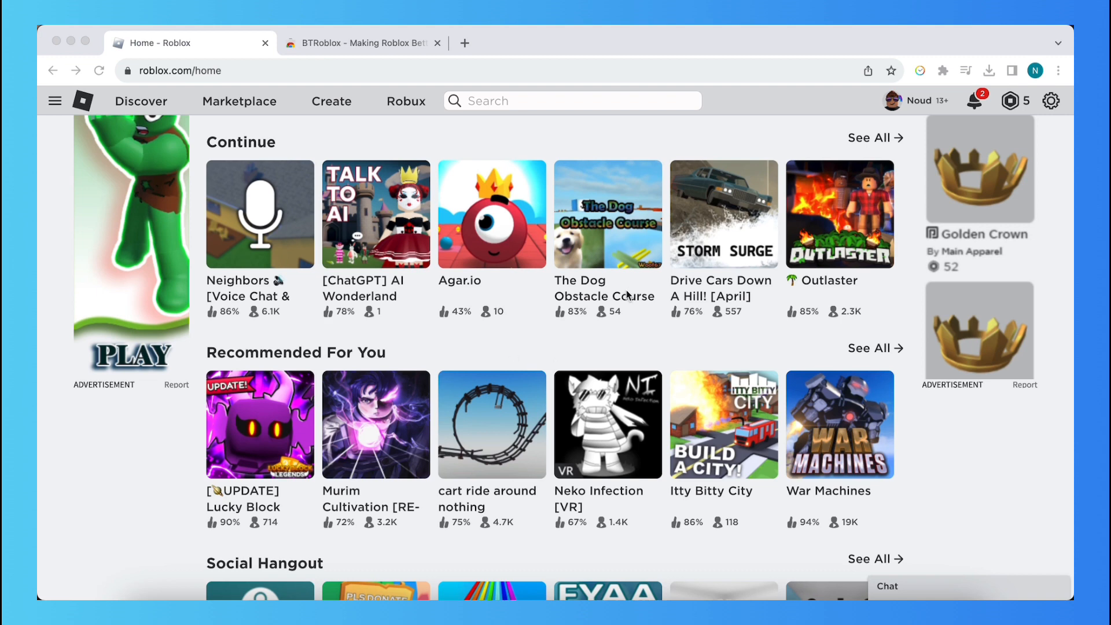
left_click(360, 43)
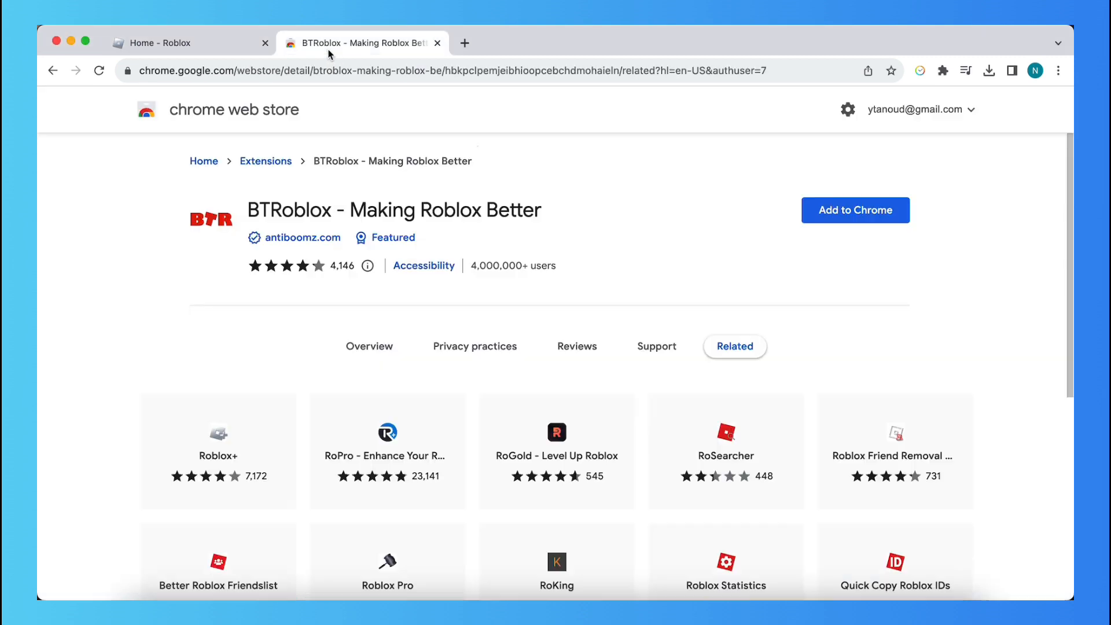
mouse_move(289, 144)
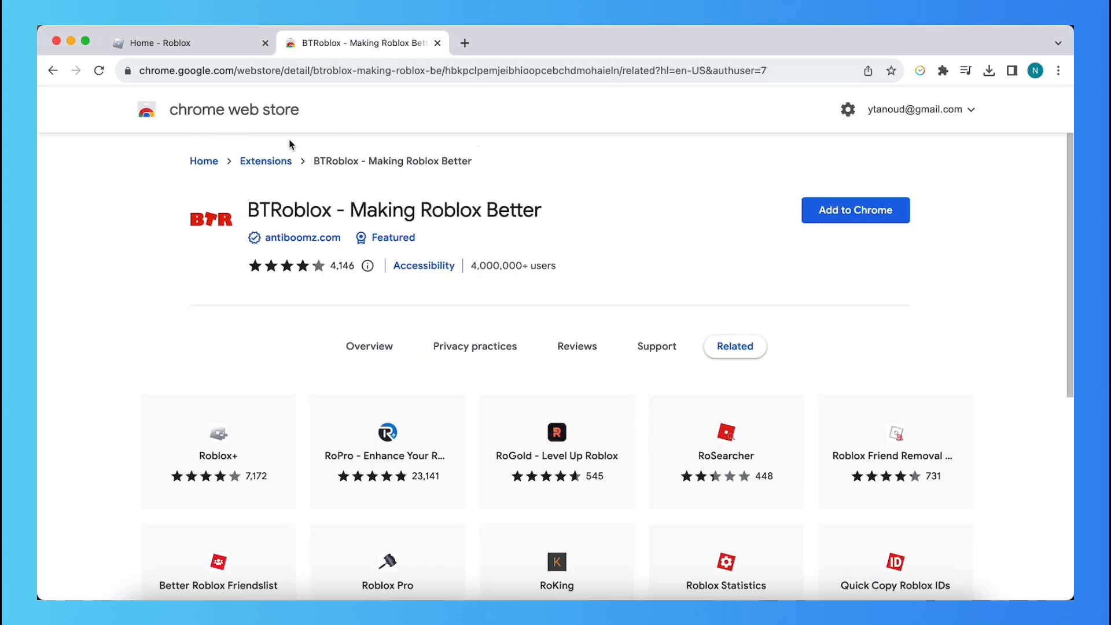
double_click(289, 210)
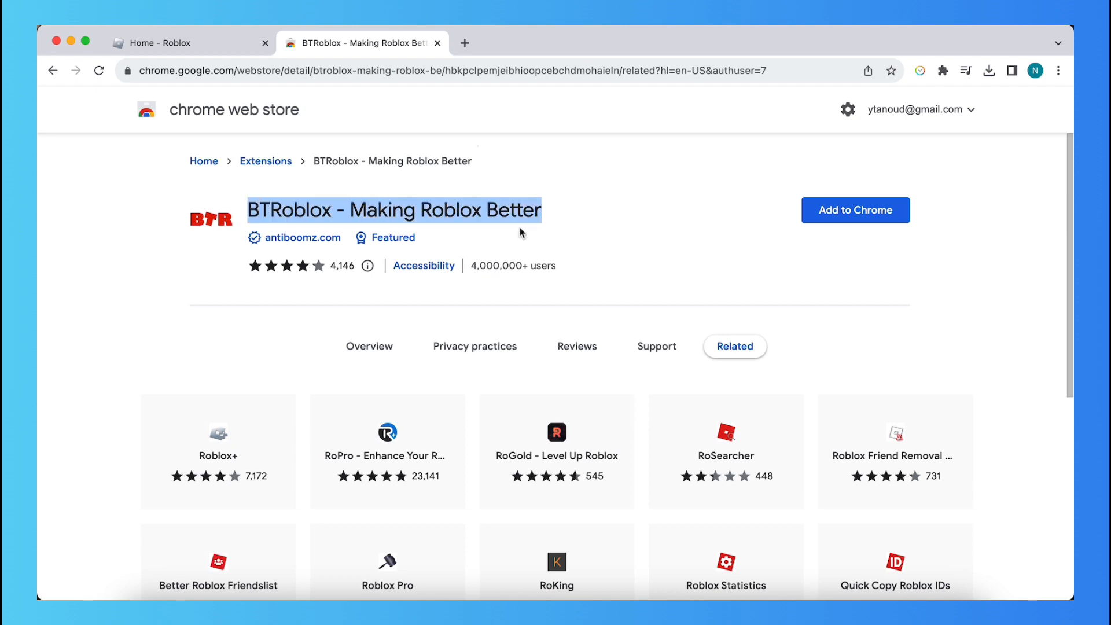
mouse_move(471, 220)
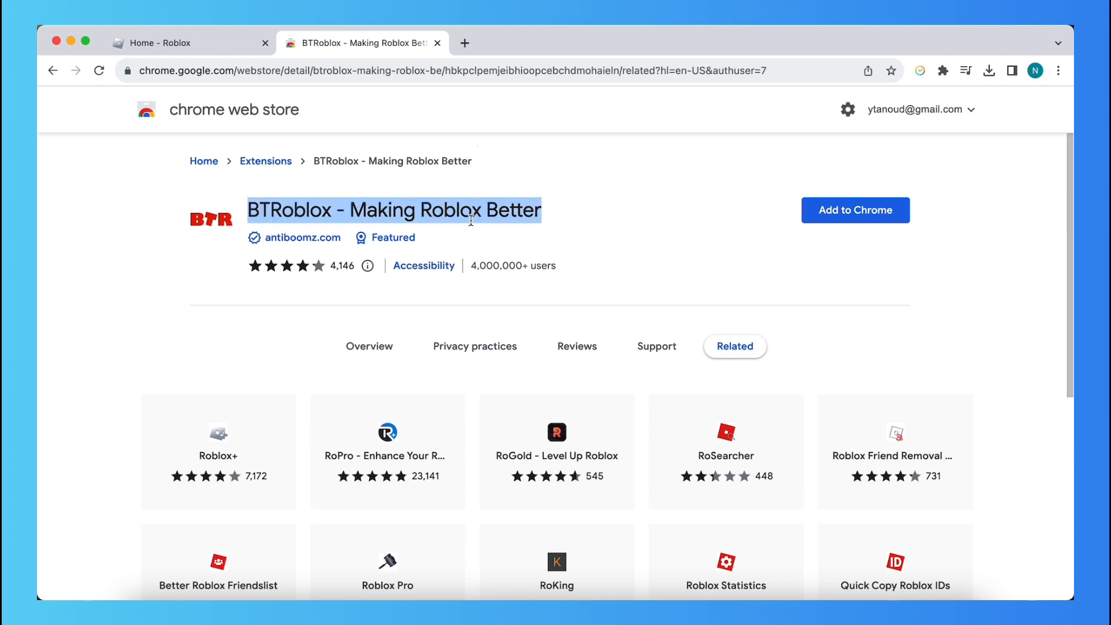
mouse_move(458, 218)
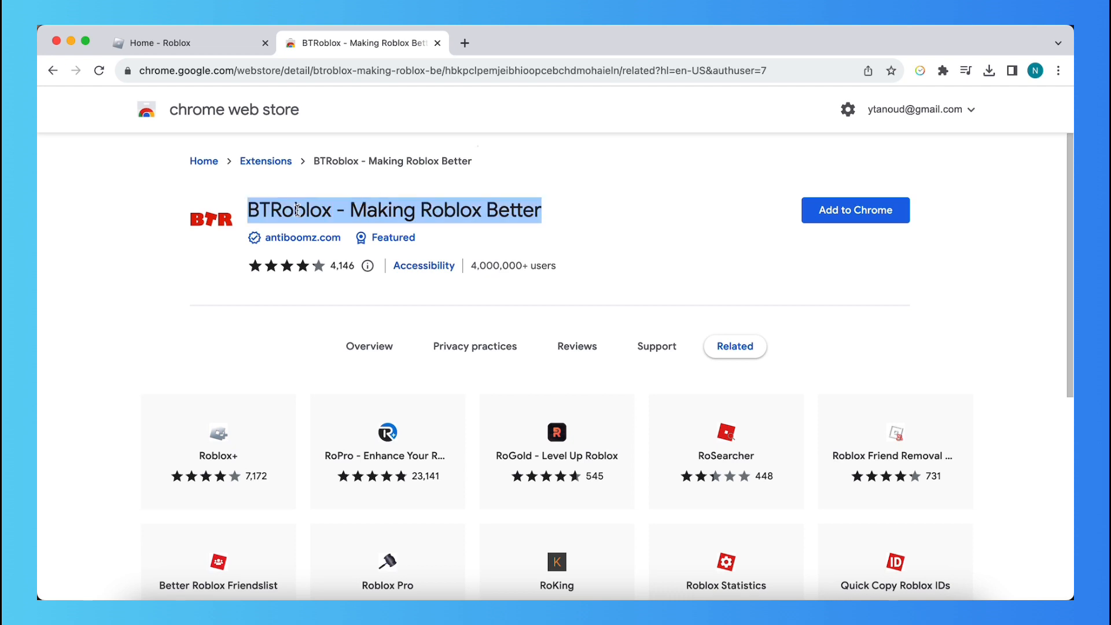
mouse_move(696, 221)
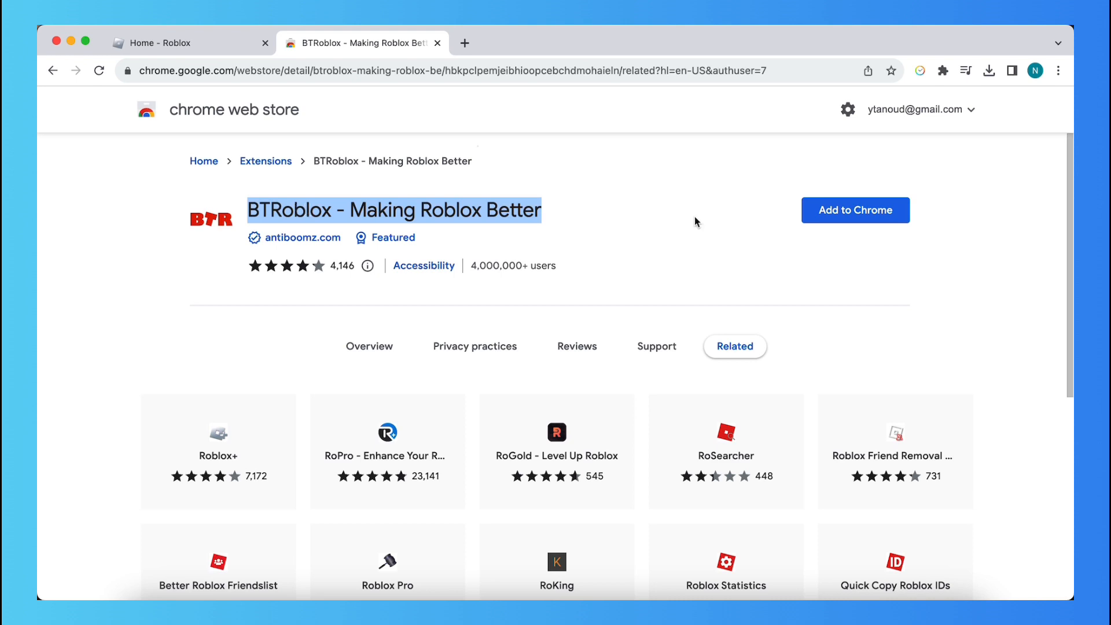
Add BTRoblox to Chrome, confirm with Extensie toevoegen, and bring up its toolbar icon.
left_click(855, 209)
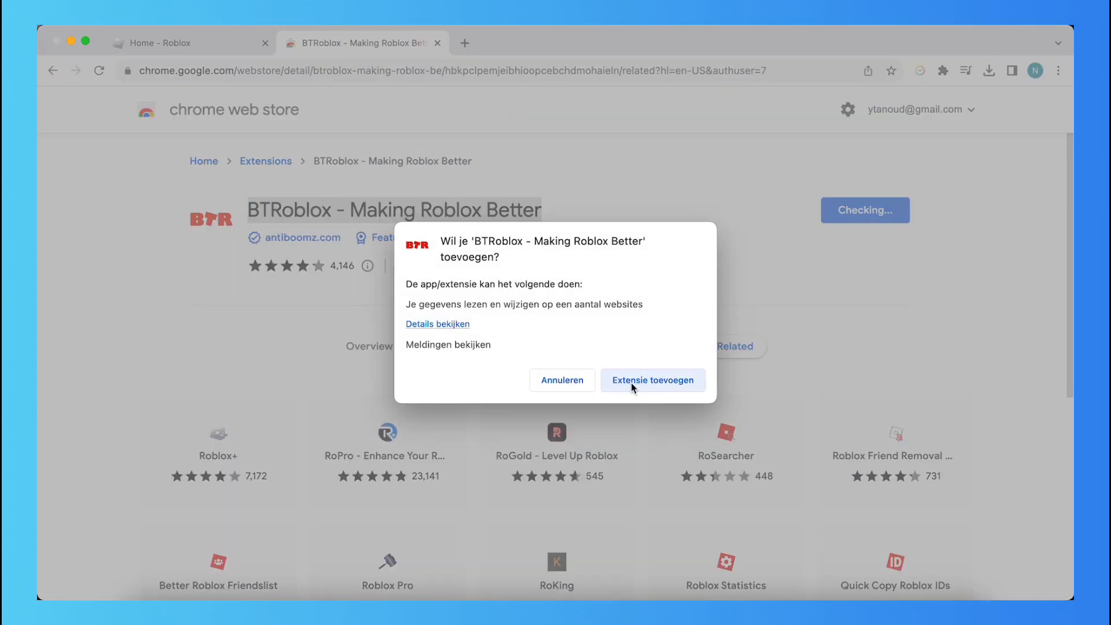
left_click(653, 380)
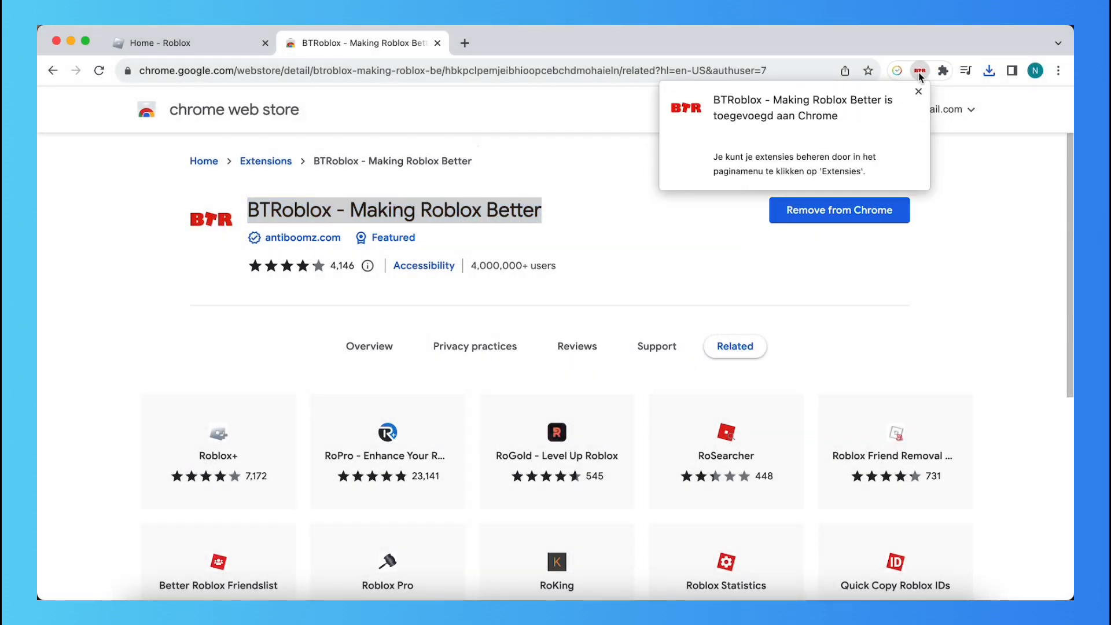
mouse_move(922, 72)
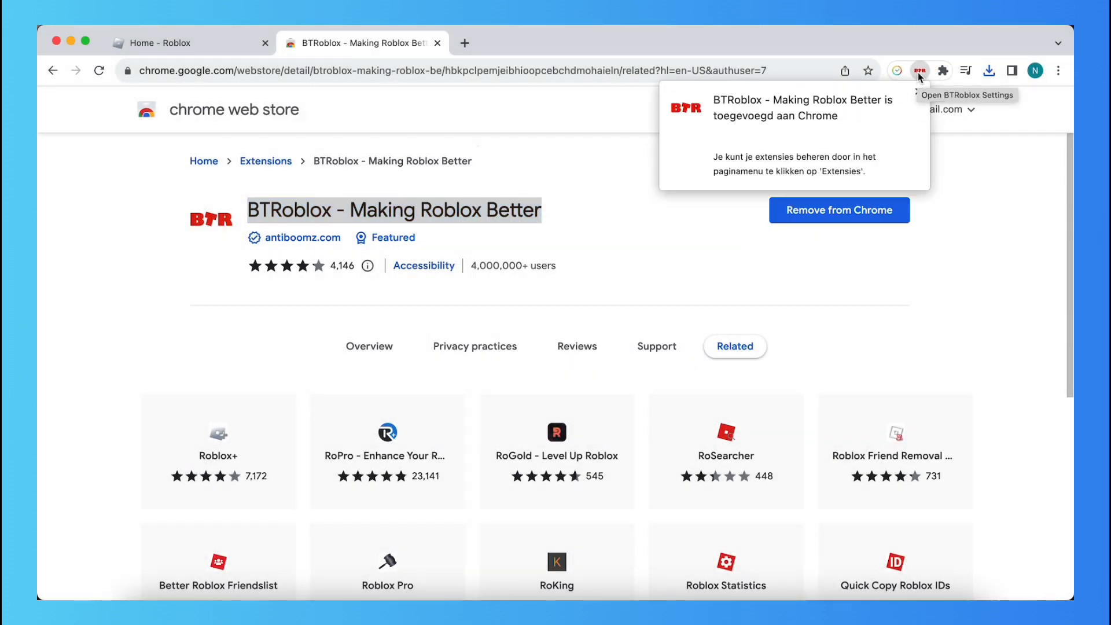
left_click(922, 71)
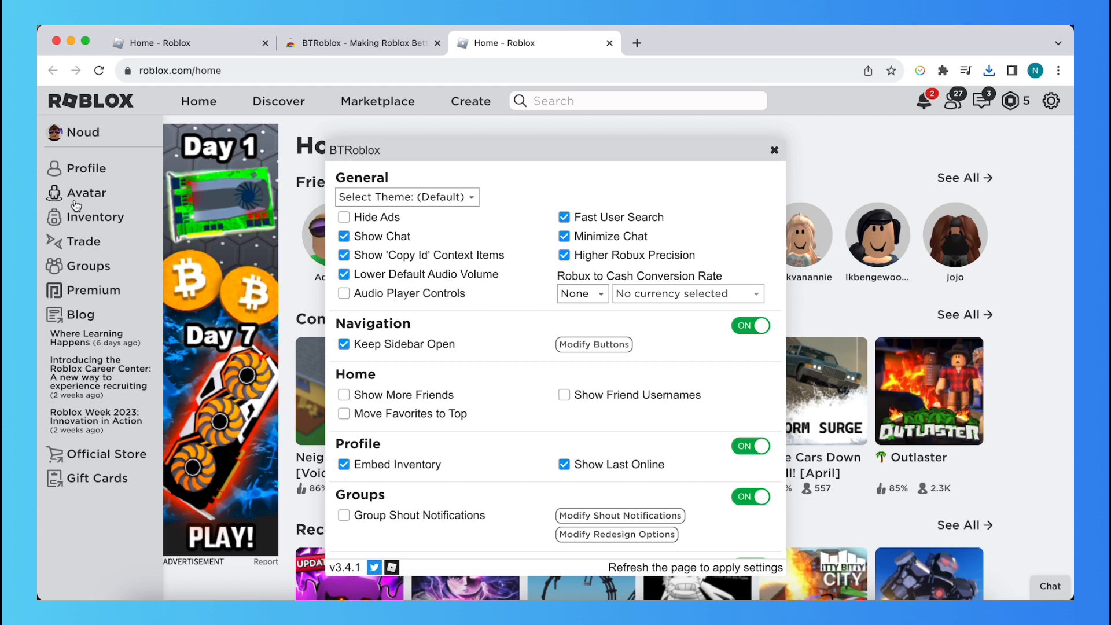
mouse_move(460, 149)
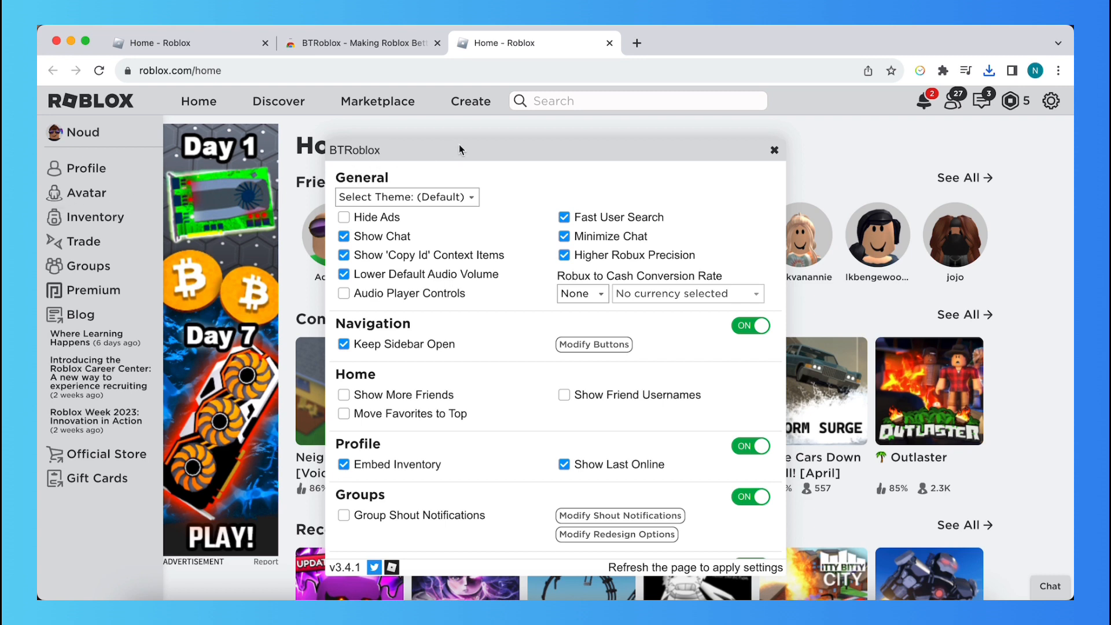
mouse_move(611, 176)
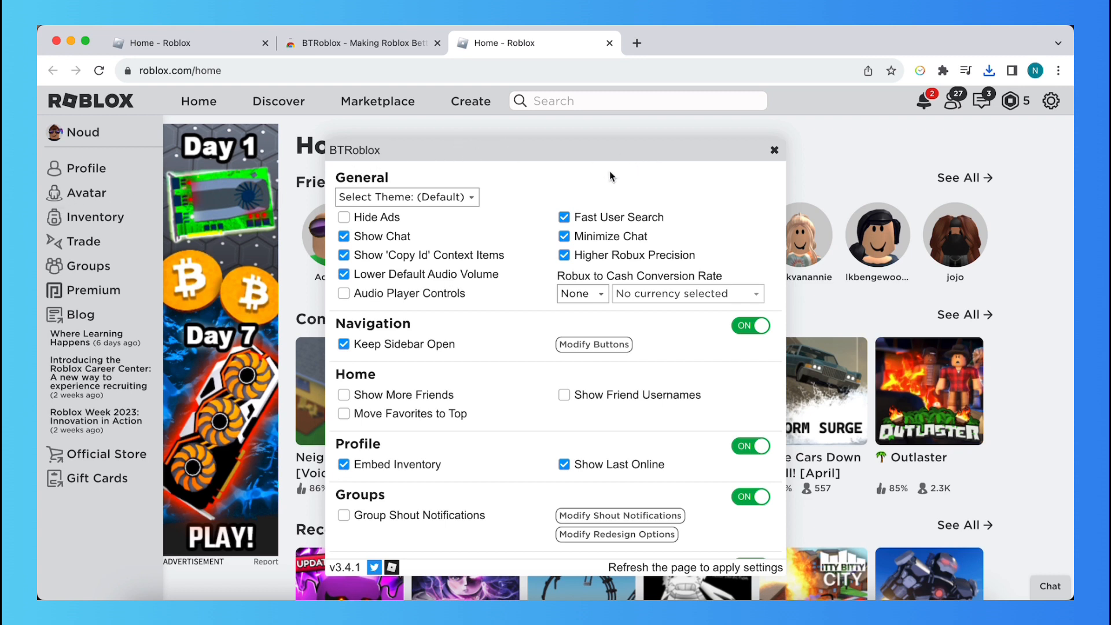
mouse_move(666, 209)
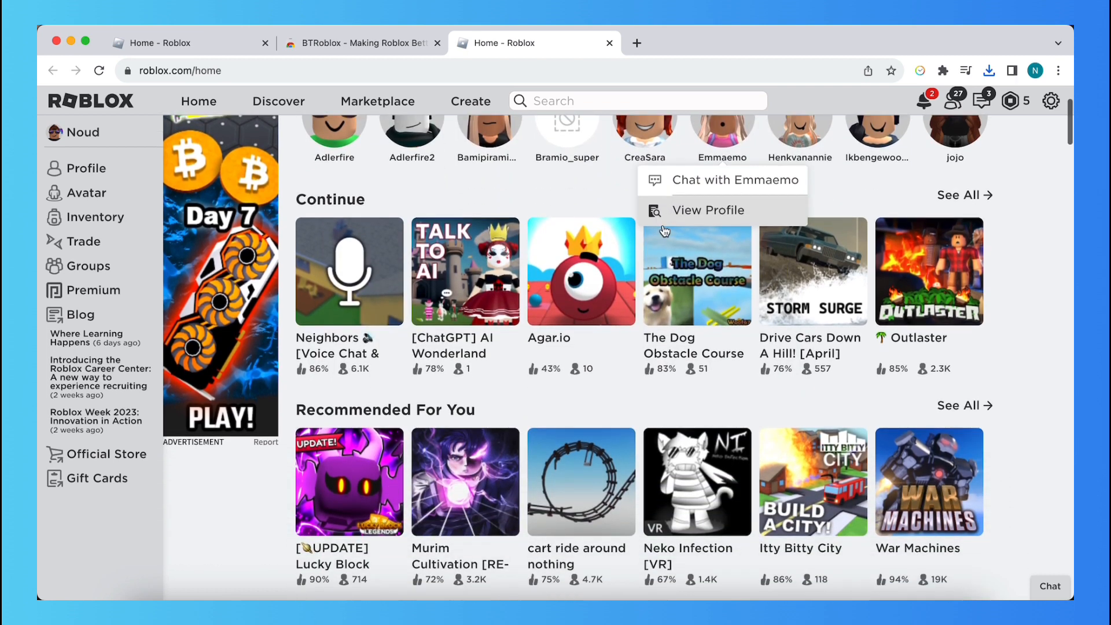
Show the Roblox account settings menu from the gear icon in the header.
scroll("down", 3)
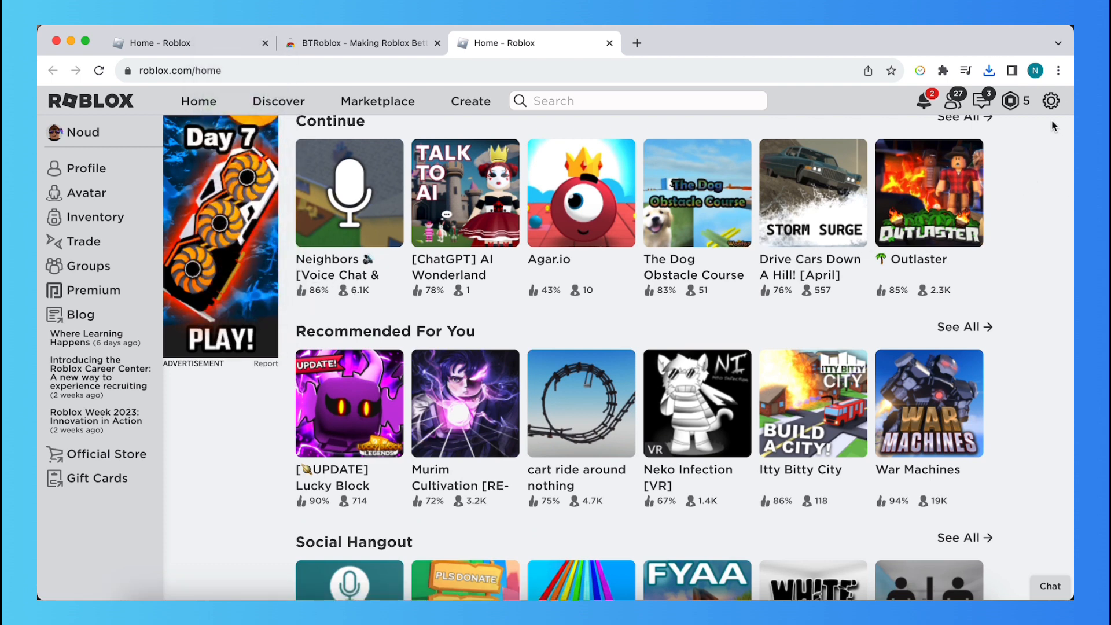
mouse_move(1051, 101)
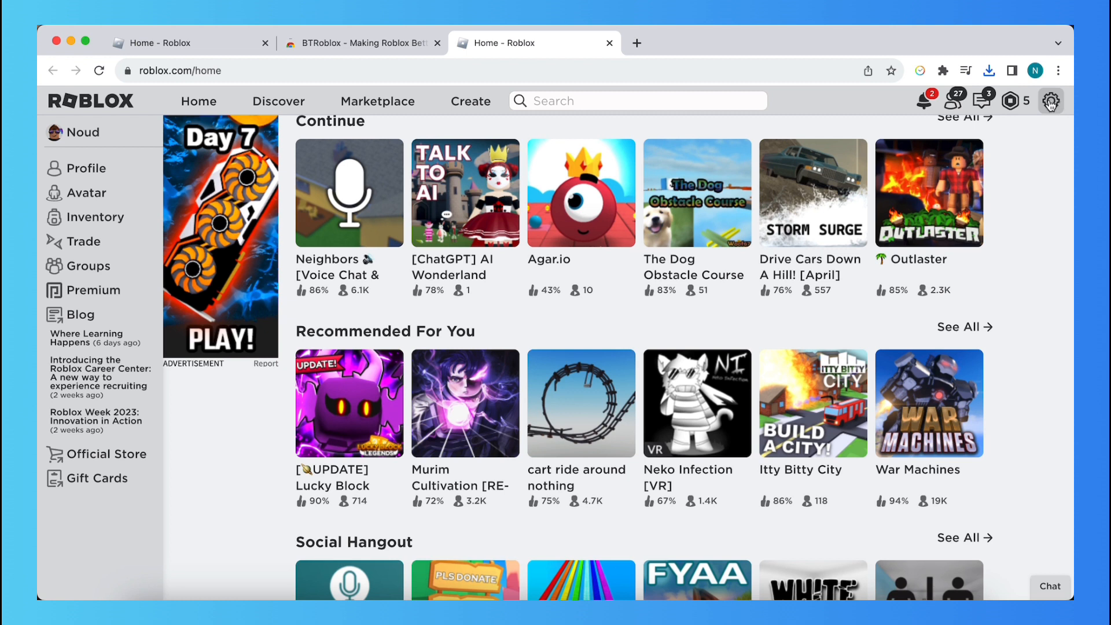
left_click(1050, 100)
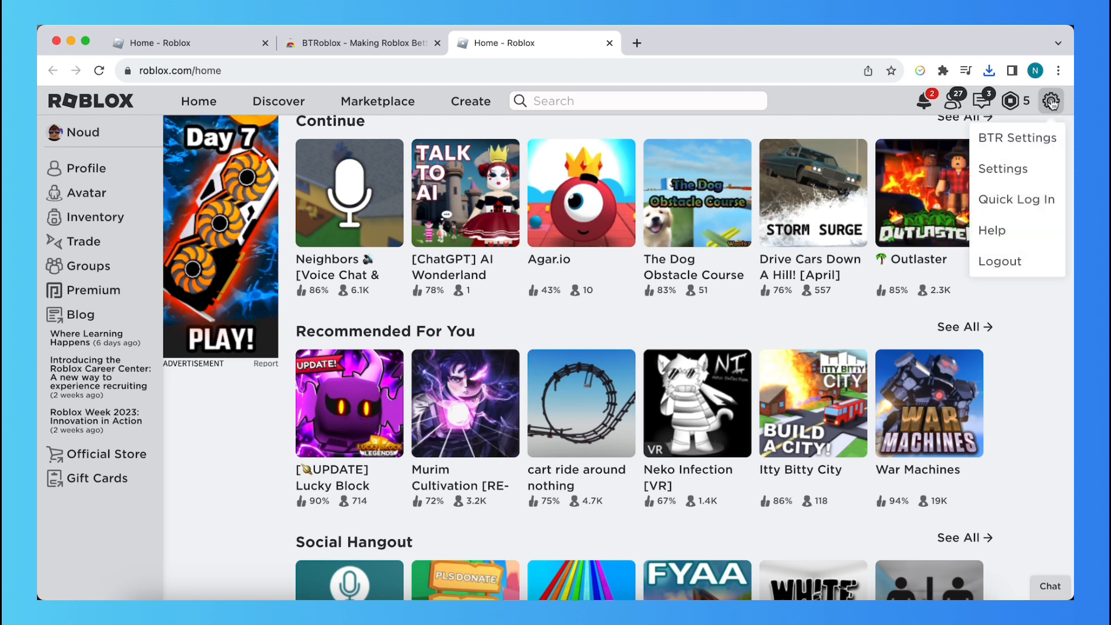
mouse_move(1018, 141)
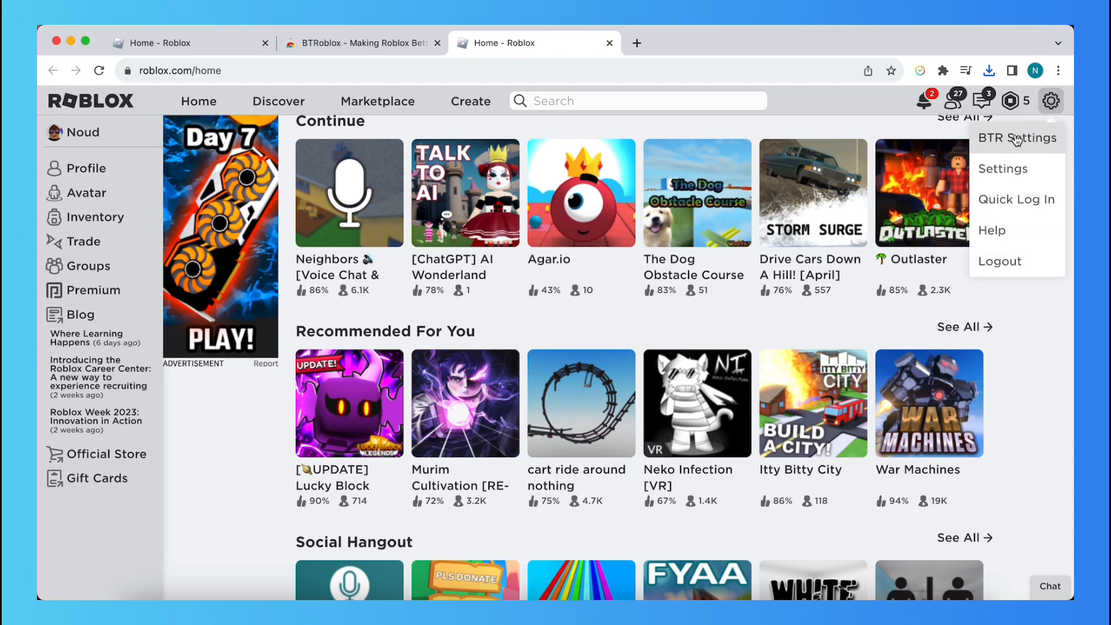
mouse_move(993, 151)
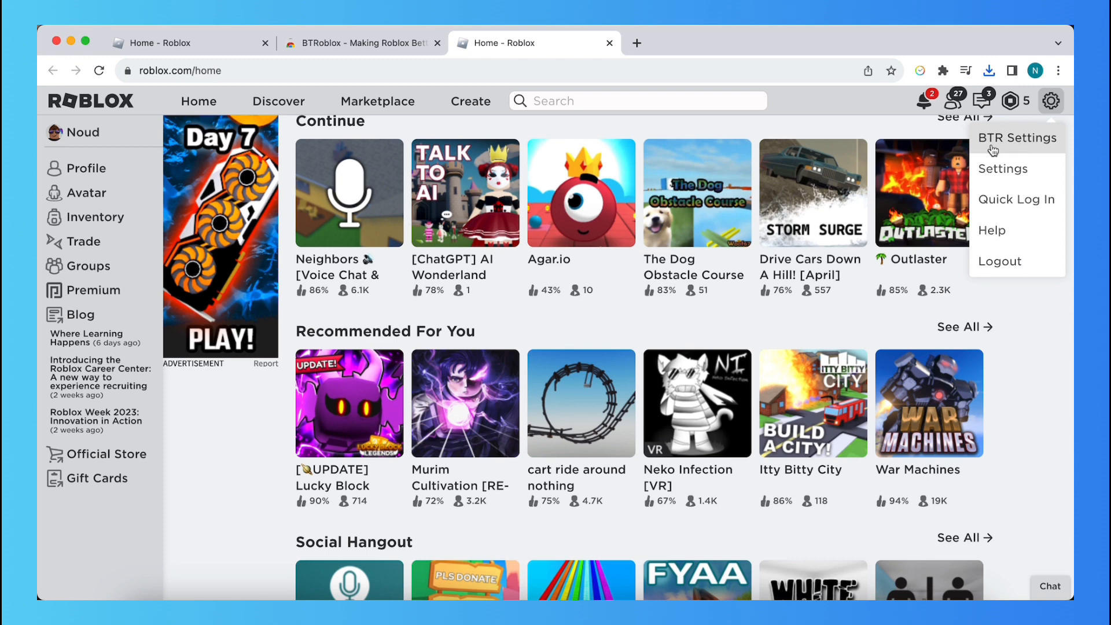
In BTR Settings, enable Hide Ads and close the BTRoblox panel.
left_click(1016, 138)
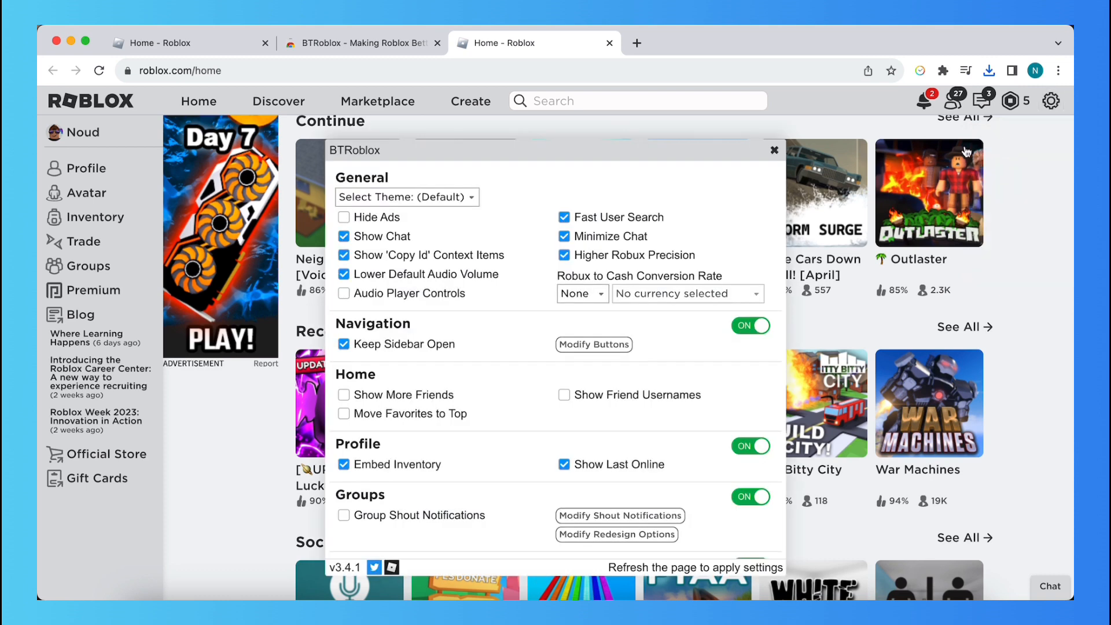
mouse_move(347, 220)
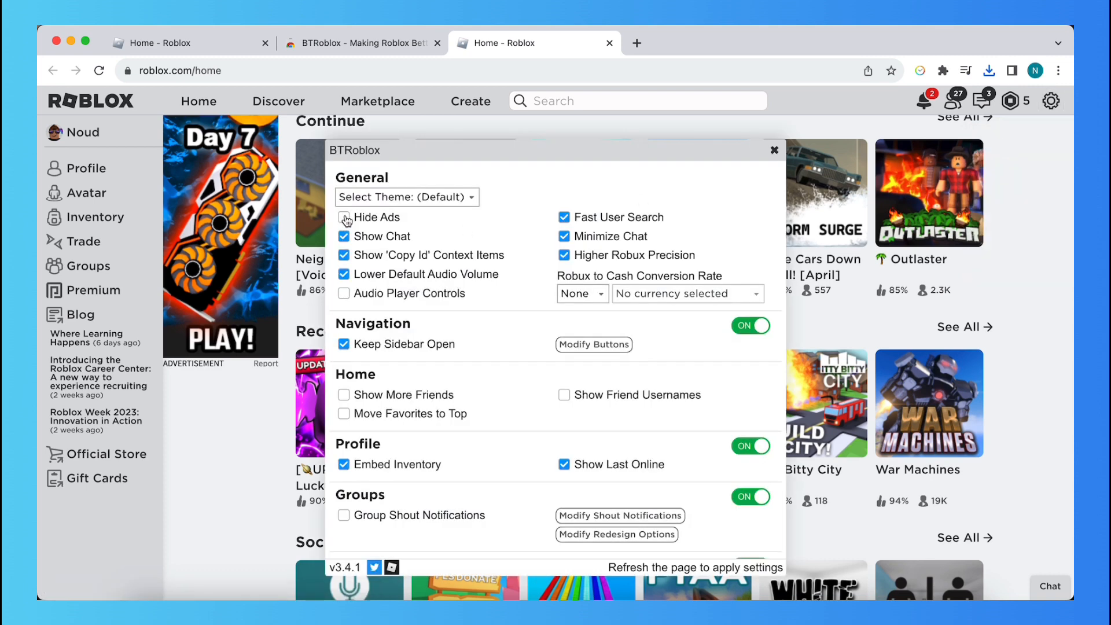
left_click(344, 218)
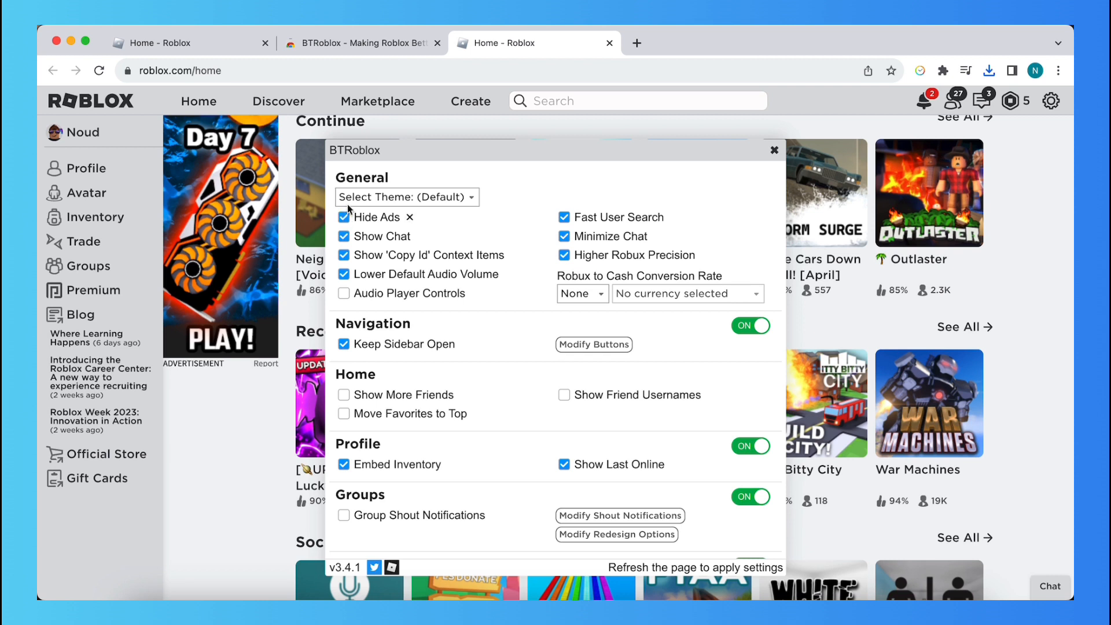
mouse_move(767, 160)
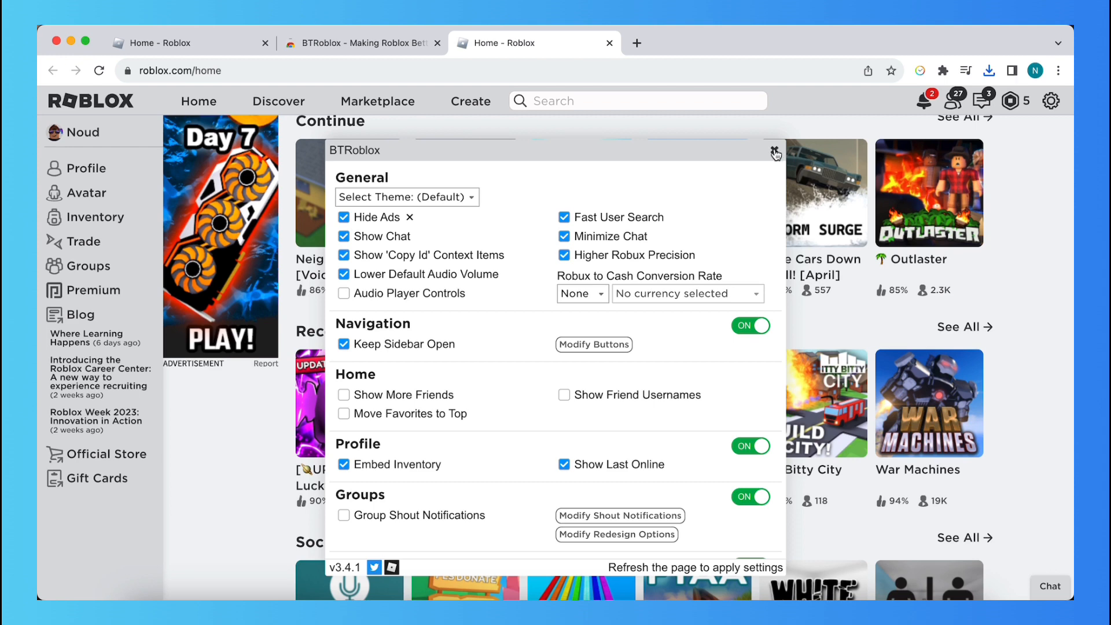
left_click(773, 153)
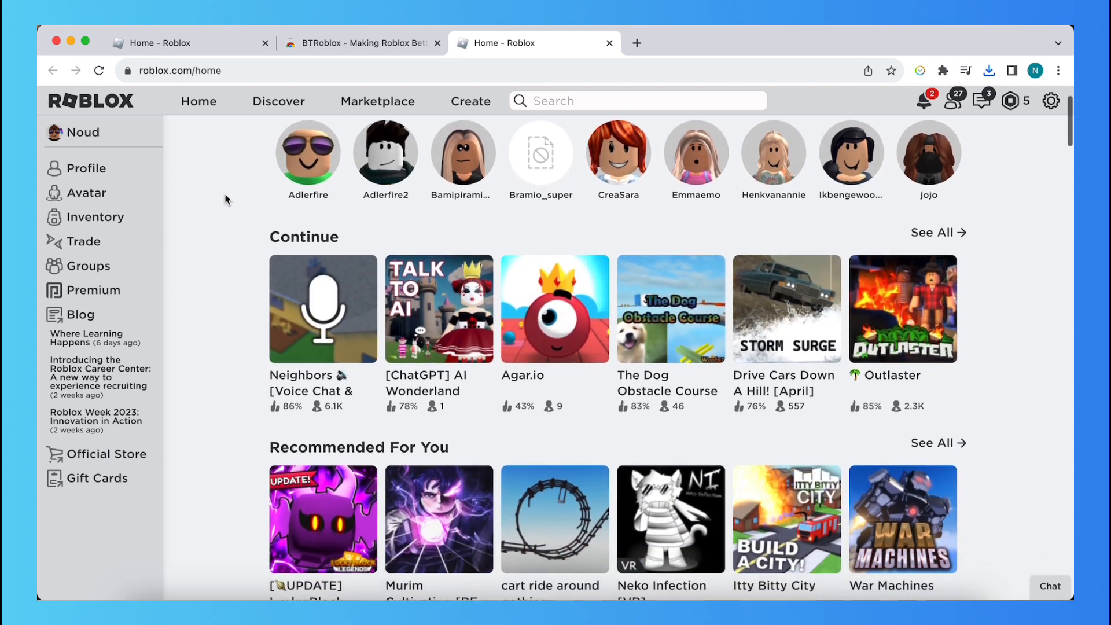
Scroll through the home page game rows and back up to confirm no ads remain.
scroll("down", 3)
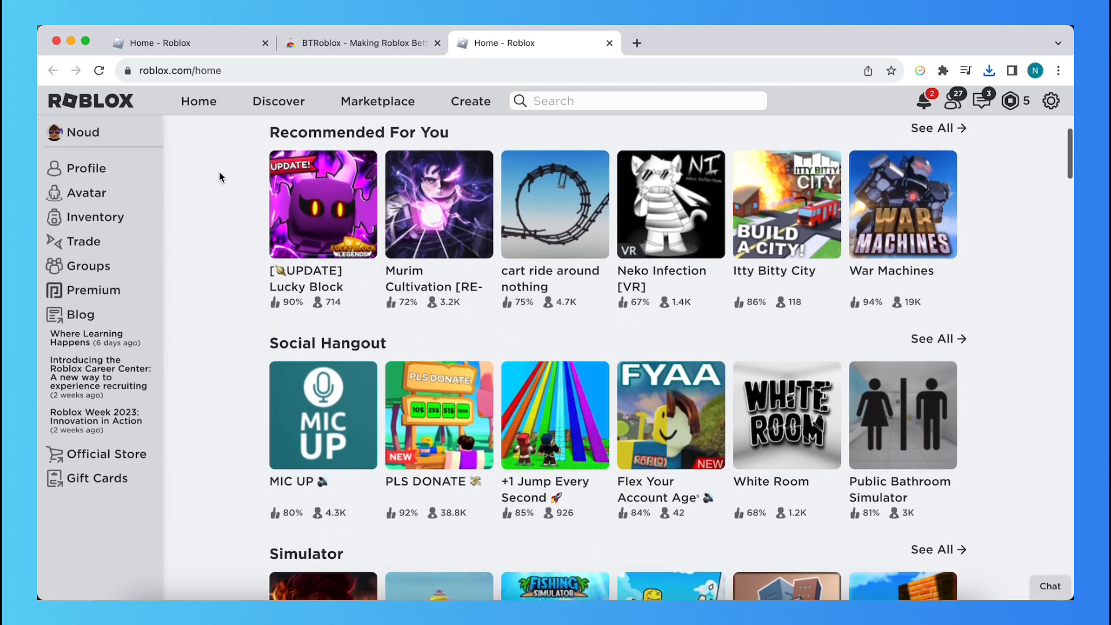
scroll("up", 3)
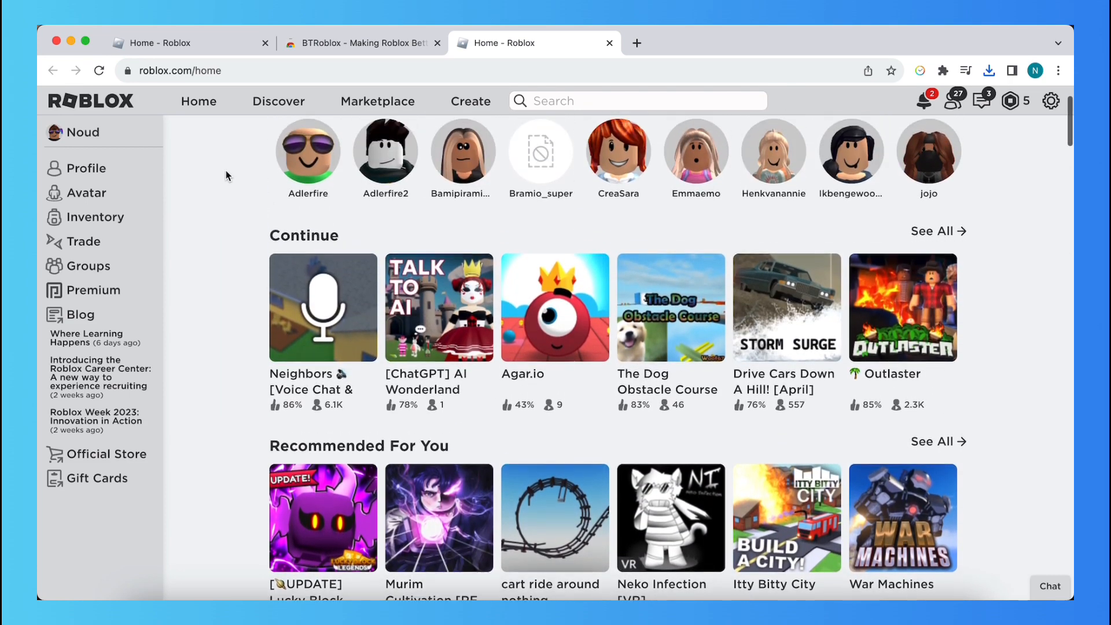
left_click(308, 151)
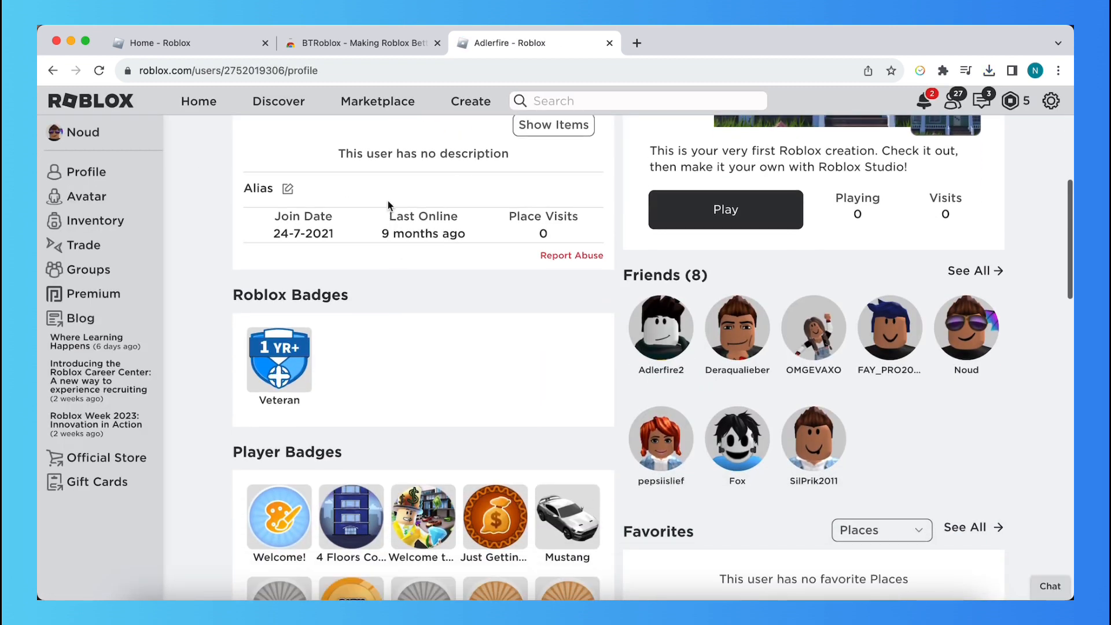
left_click_drag(389, 213, 461, 241)
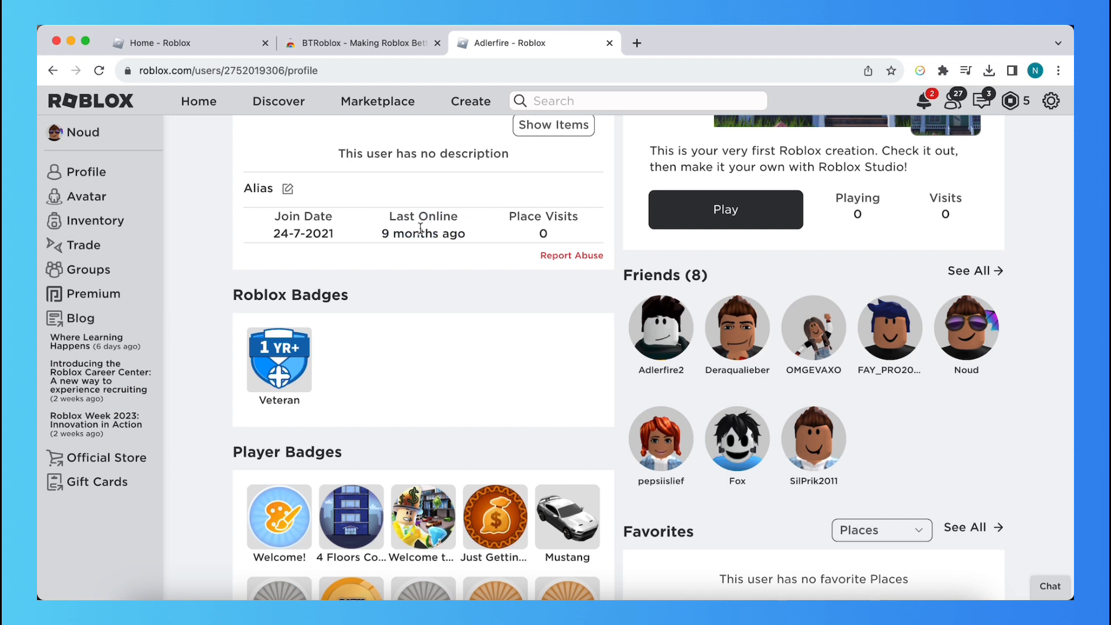
mouse_move(371, 233)
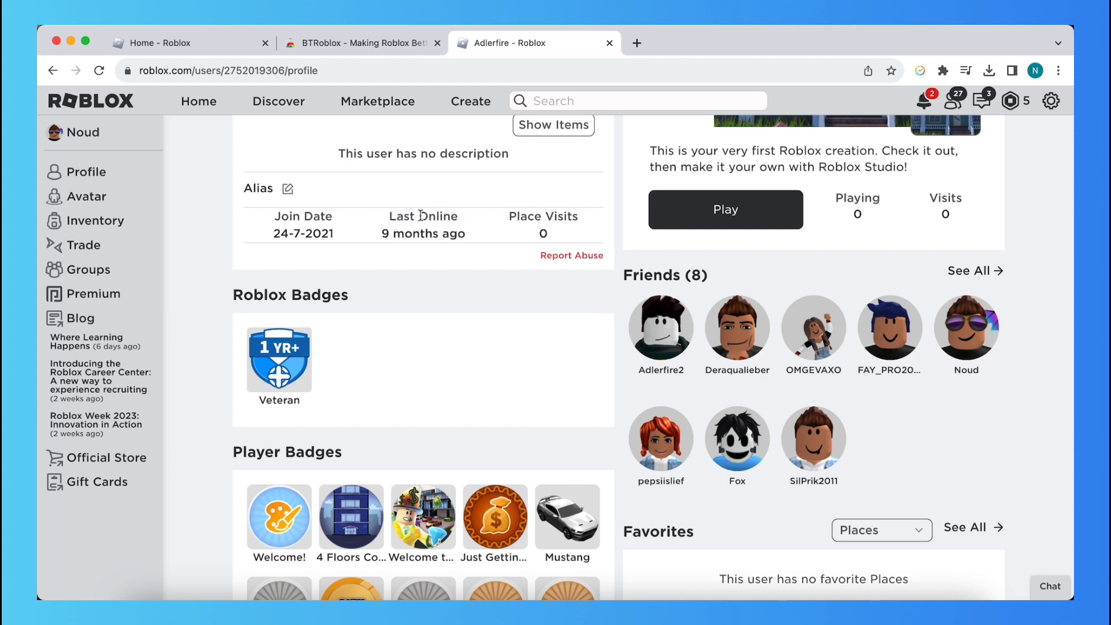
left_click(661, 327)
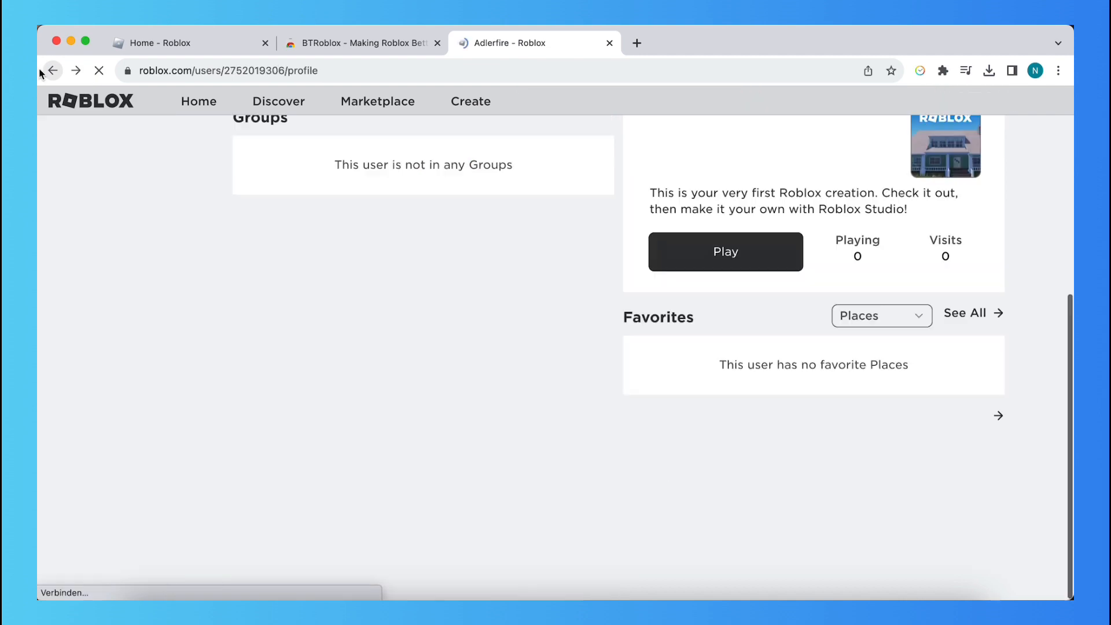
Return to the ad-free home page and scroll to the Recommended and Social Hangout rows.
left_click(53, 72)
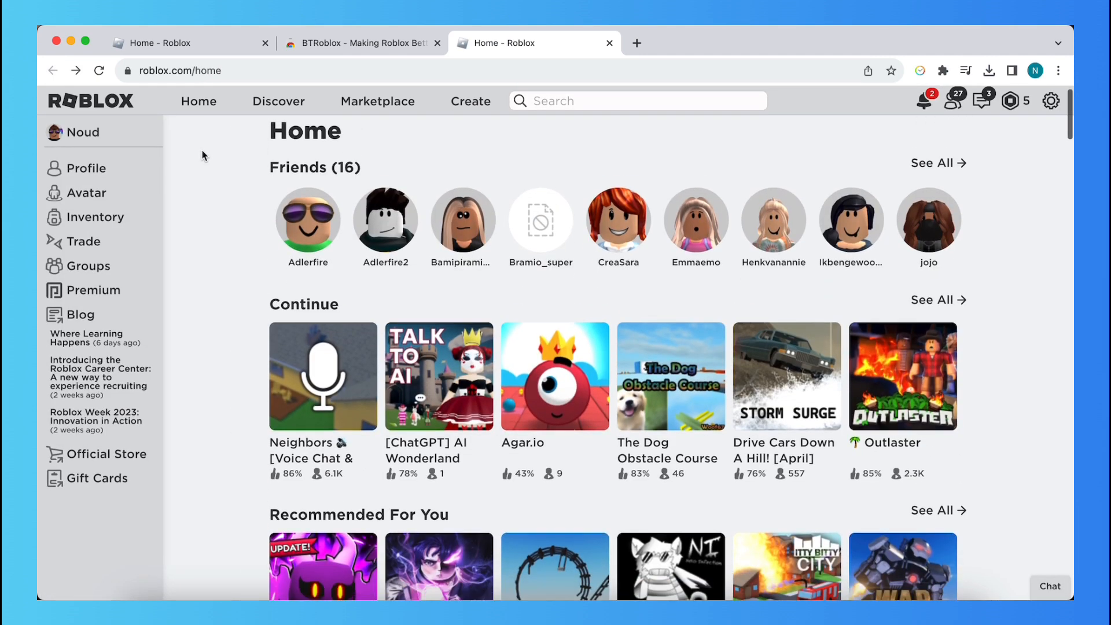
scroll("down", 3)
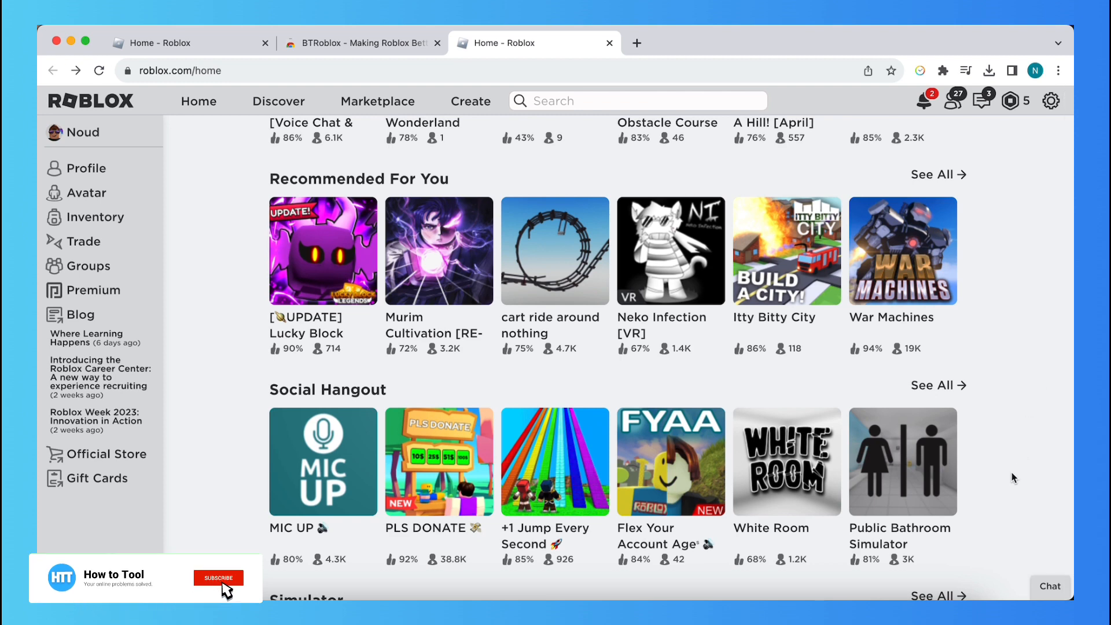
left_click(217, 578)
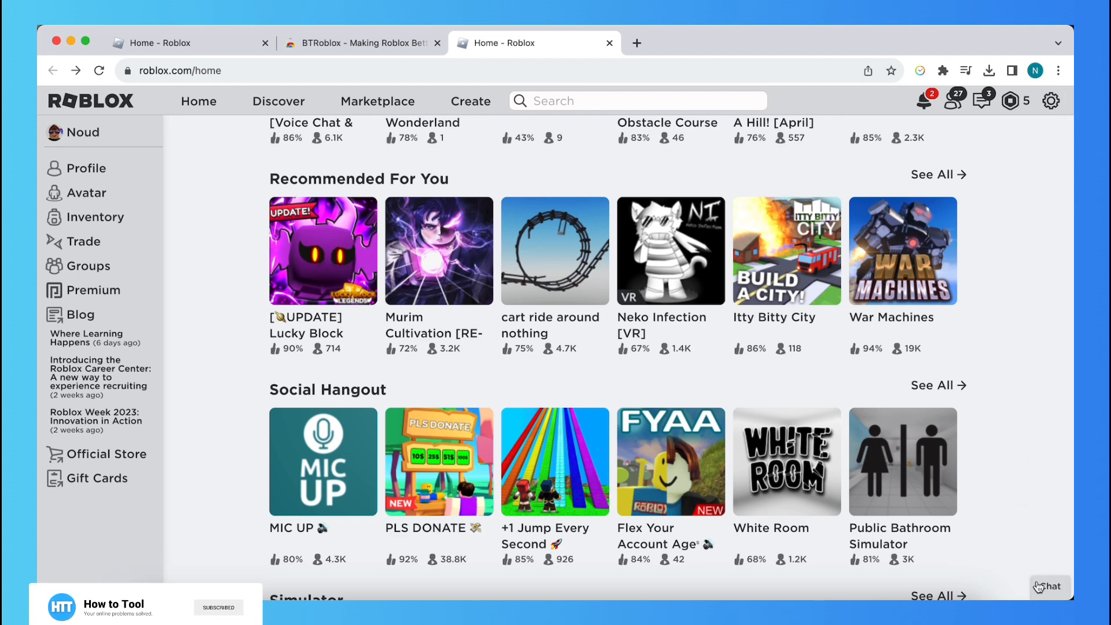